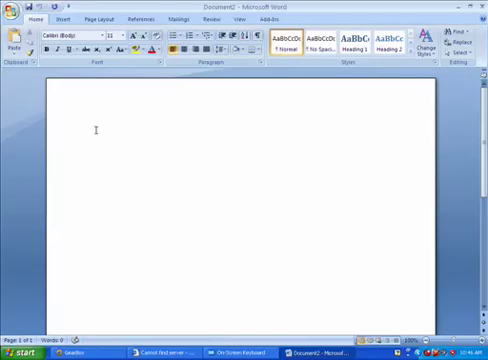
Launch Paint from Start > All Programs > Accessories and paste the error-page screenshot
{"action": "right_click", "coordinate": [96, 130]}
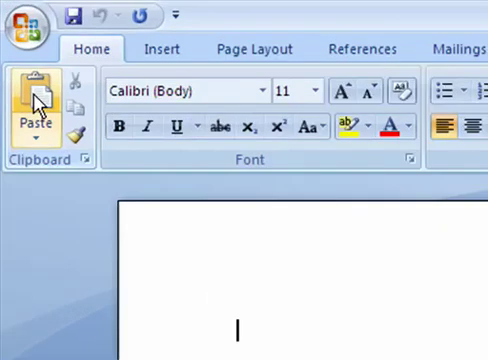
{"action": "mouse_move", "coordinate": [130, 18]}
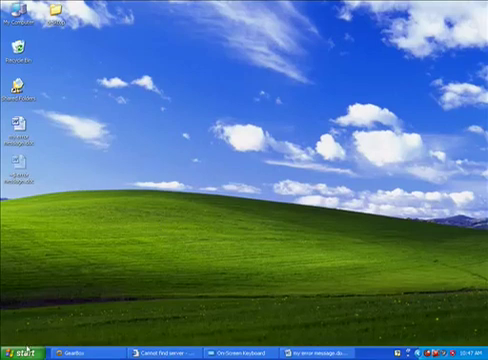
{"action": "left_click", "coordinate": [30, 340]}
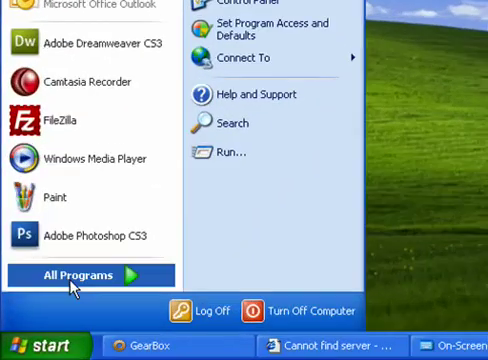
{"action": "left_click", "coordinate": [80, 276]}
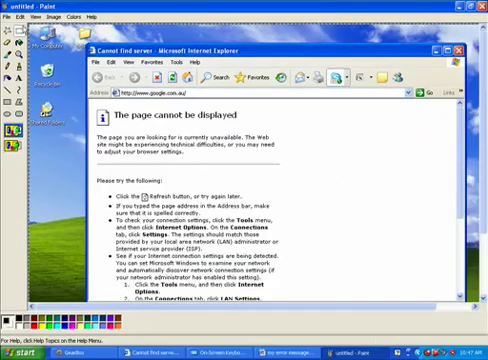
Save the screenshot to the Desktop as a JPEG named 'my error'
{"action": "left_click", "coordinate": [16, 16]}
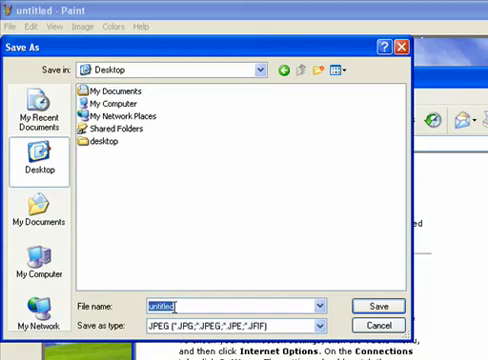
{"action": "type", "text": "my error"}
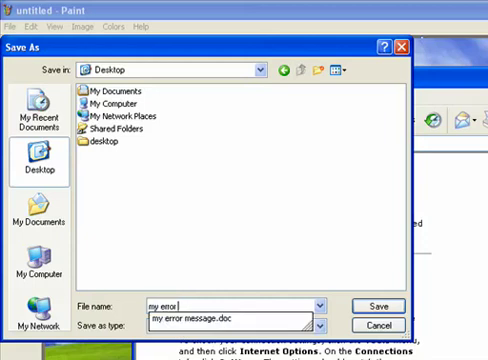
{"action": "left_click", "coordinate": [376, 304]}
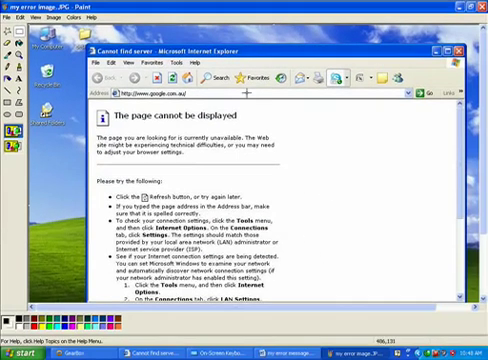